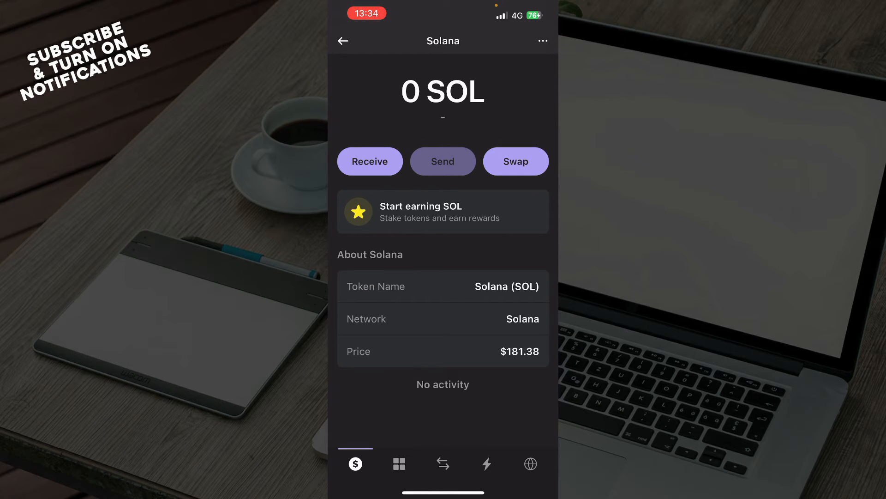
Step: Switch from the Solana token details to the empty Your Collectibles page
left_click(399, 463)
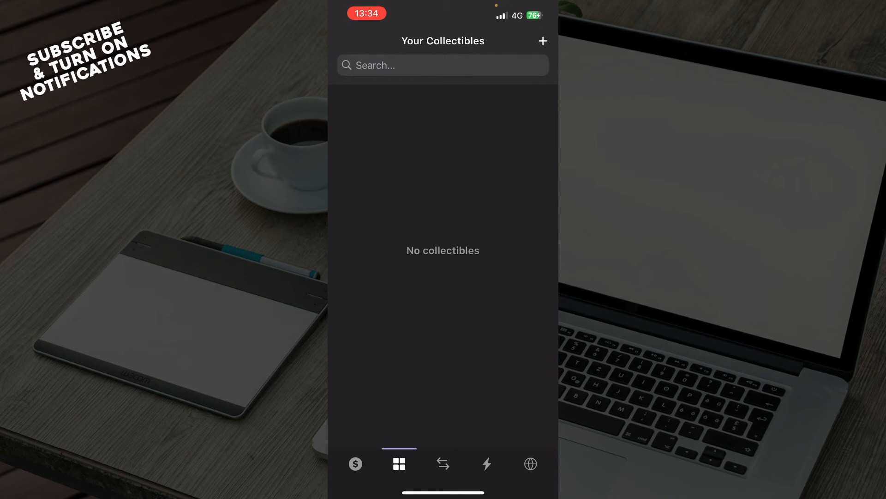
Step: Flip the swap pair to USDC-to-SOL, then view the empty Recent Activity page
left_click(443, 463)
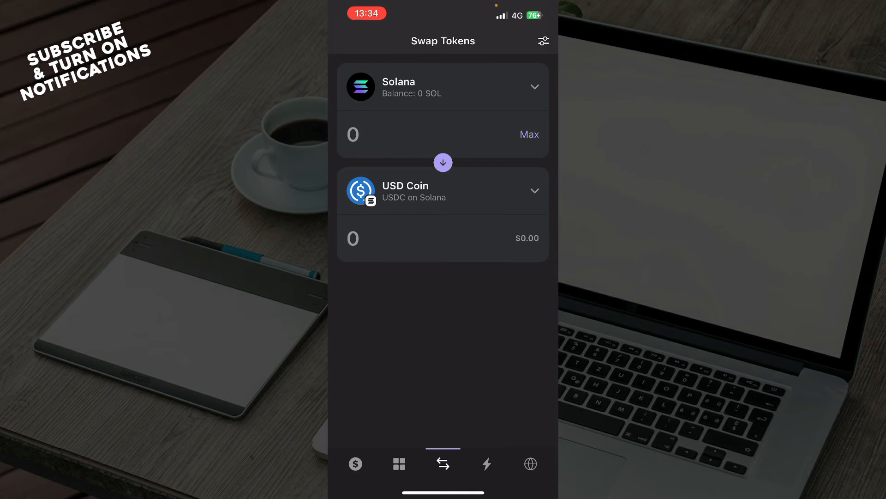
left_click(442, 87)
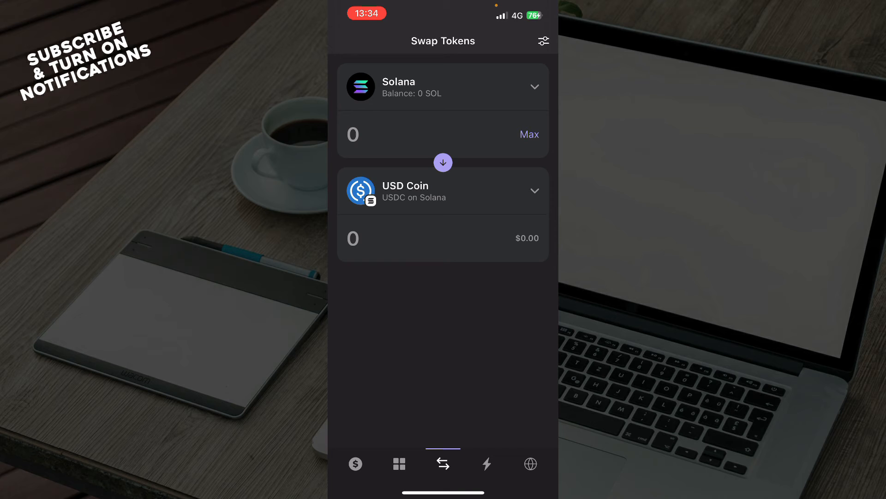
left_click(443, 163)
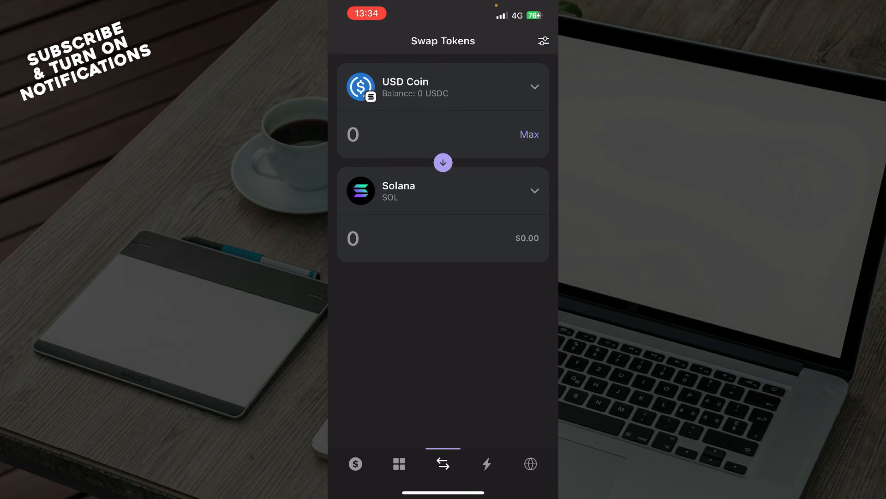
left_click(487, 463)
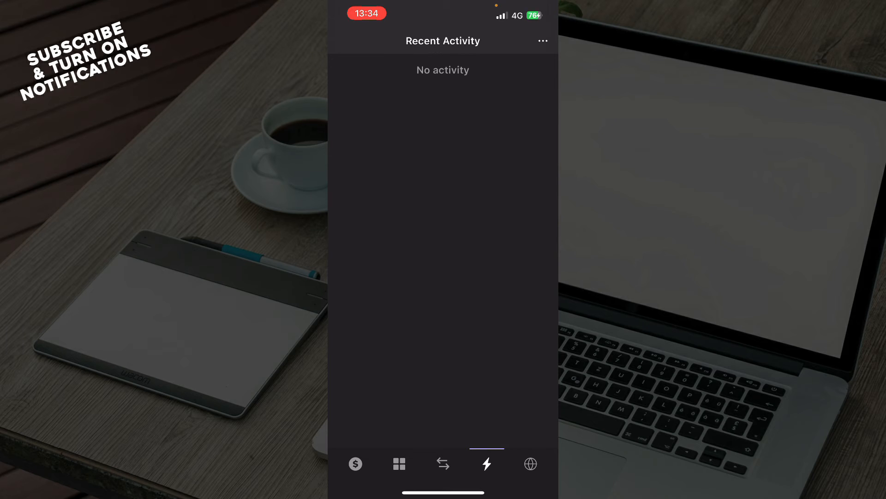
Step: Return to the wallet home showing $0.00 for Solana, Ethereum and Polygon
left_click(529, 463)
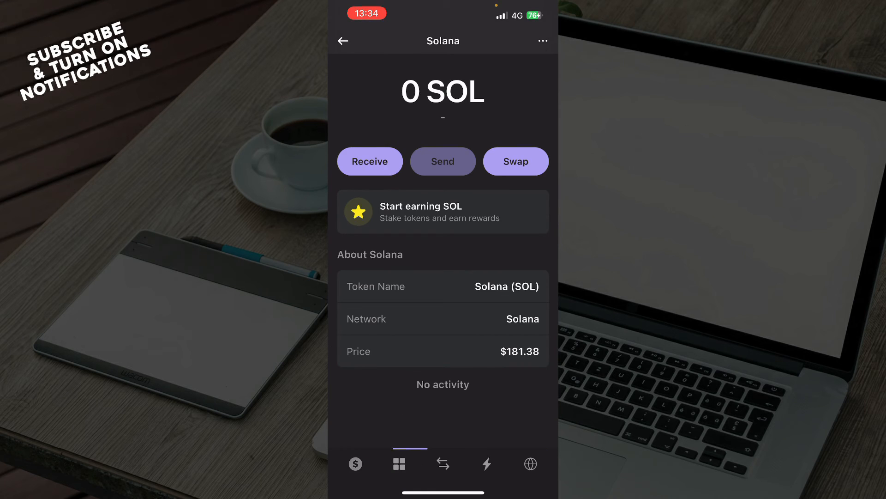
left_click(343, 40)
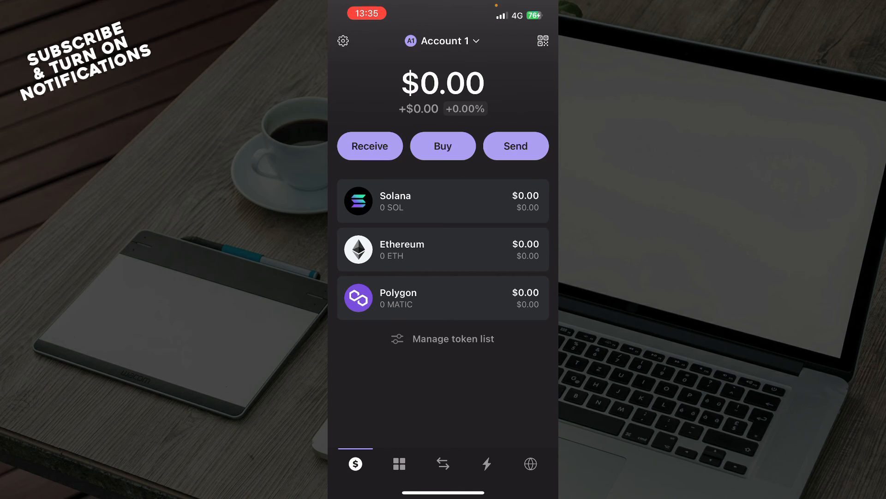
Step: Revisit the swap screen, go home, and reopen the Solana token page with 0 SOL
left_click(443, 463)
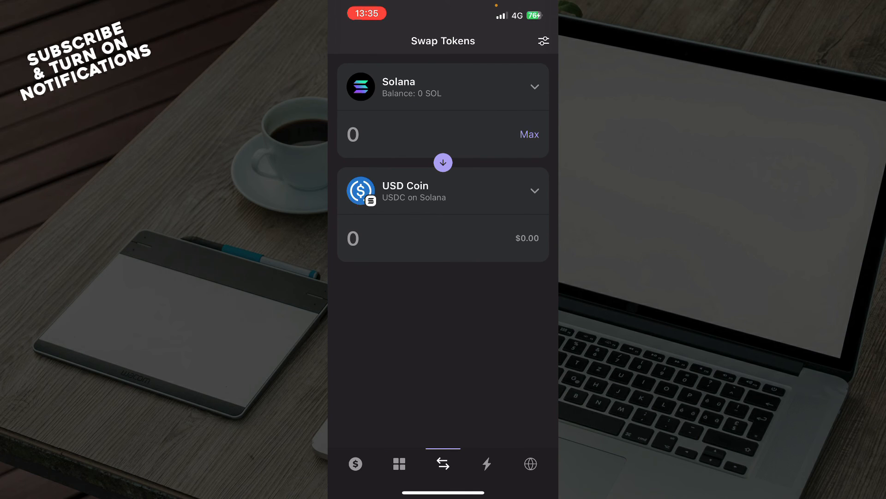
left_click(354, 463)
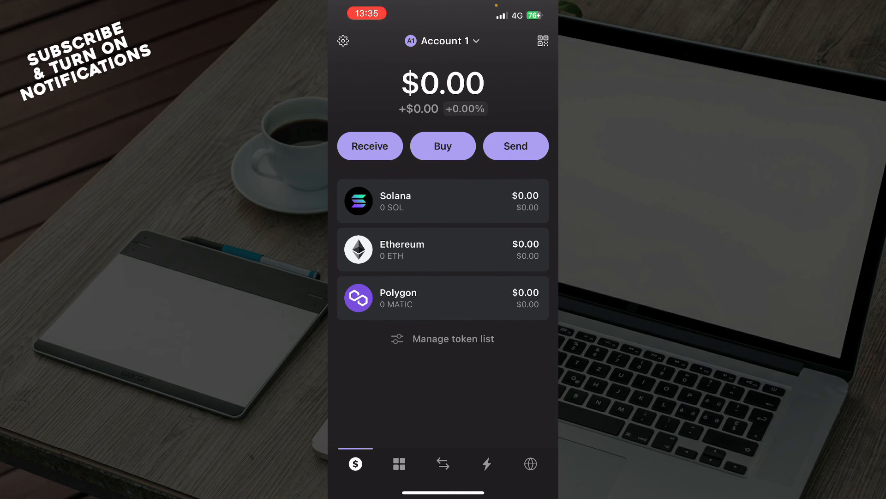
left_click(442, 200)
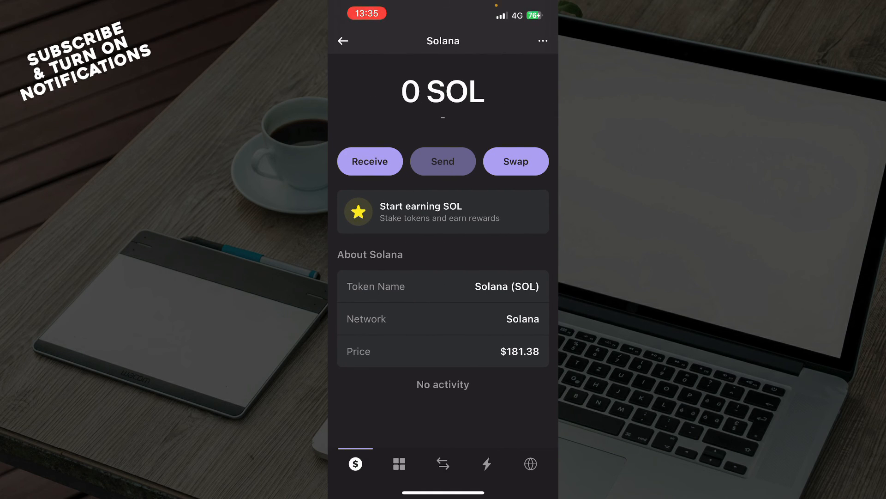